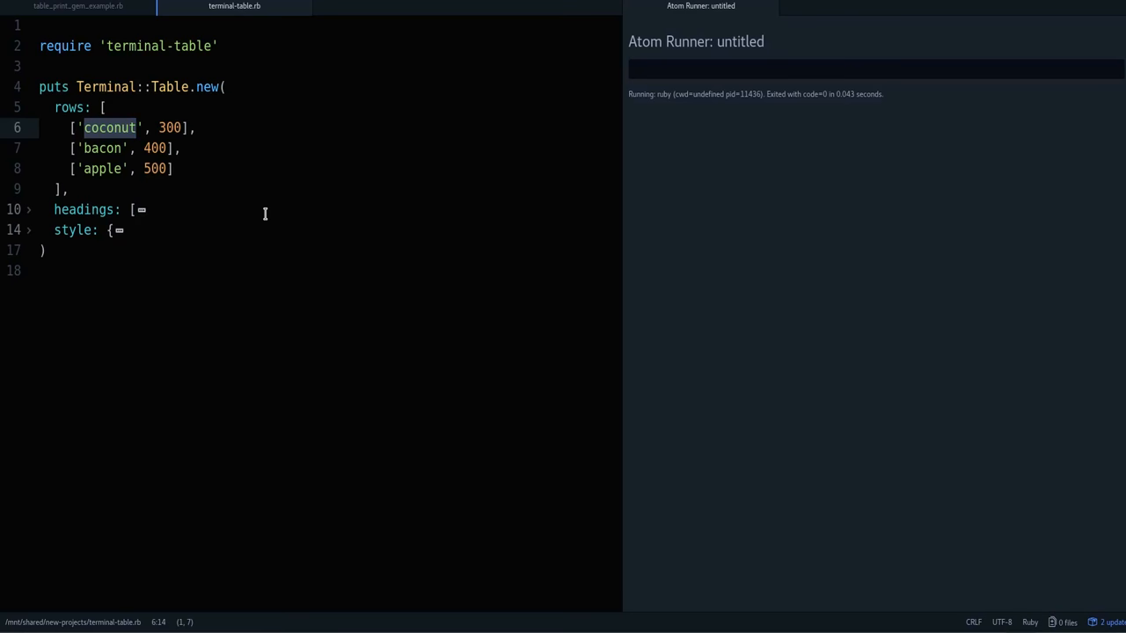
- Run terminal-table.rb with Atom Runner to print the coconut, bacon and apple Name/Price table
{"action": "double_click", "coordinate": [159, 46]}
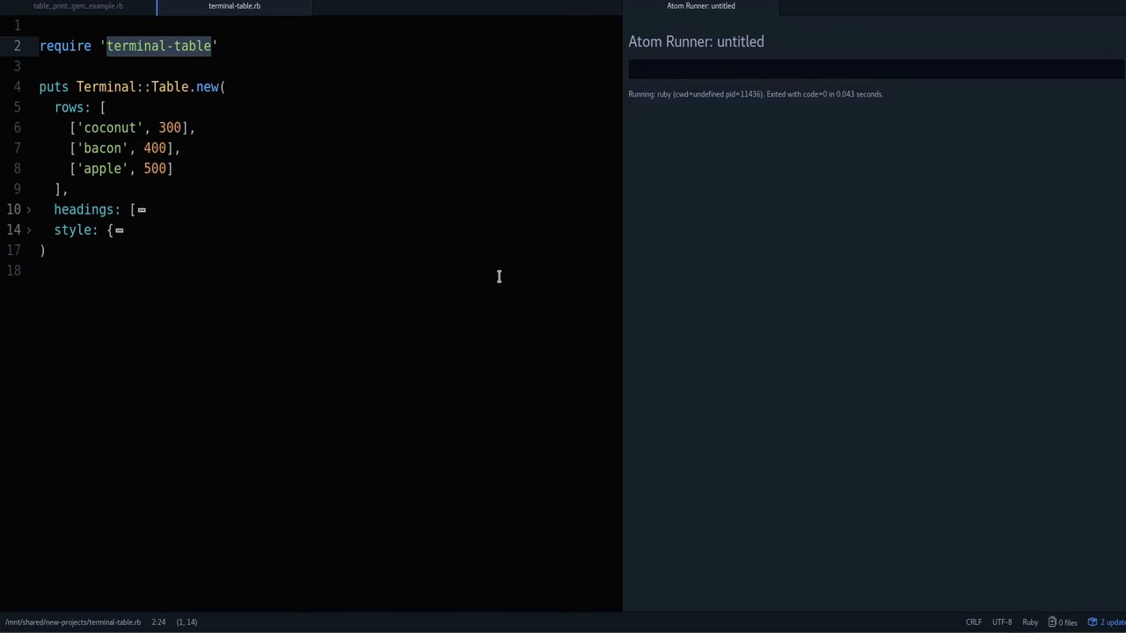
{"action": "left_click", "coordinate": [213, 46]}
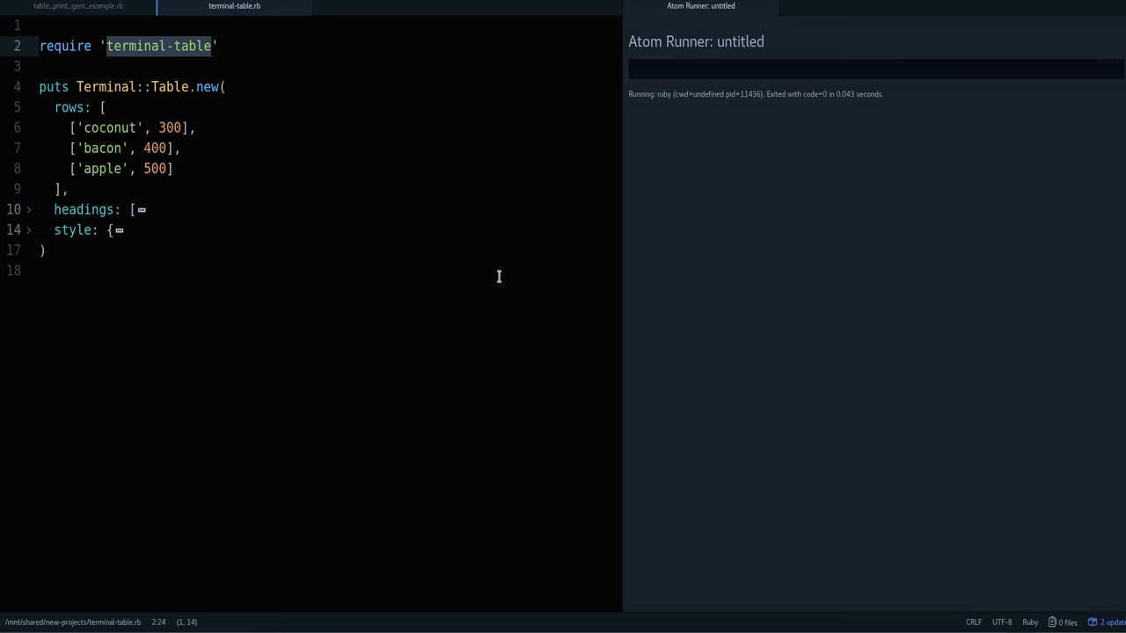
{"action": "double_click", "coordinate": [109, 128]}
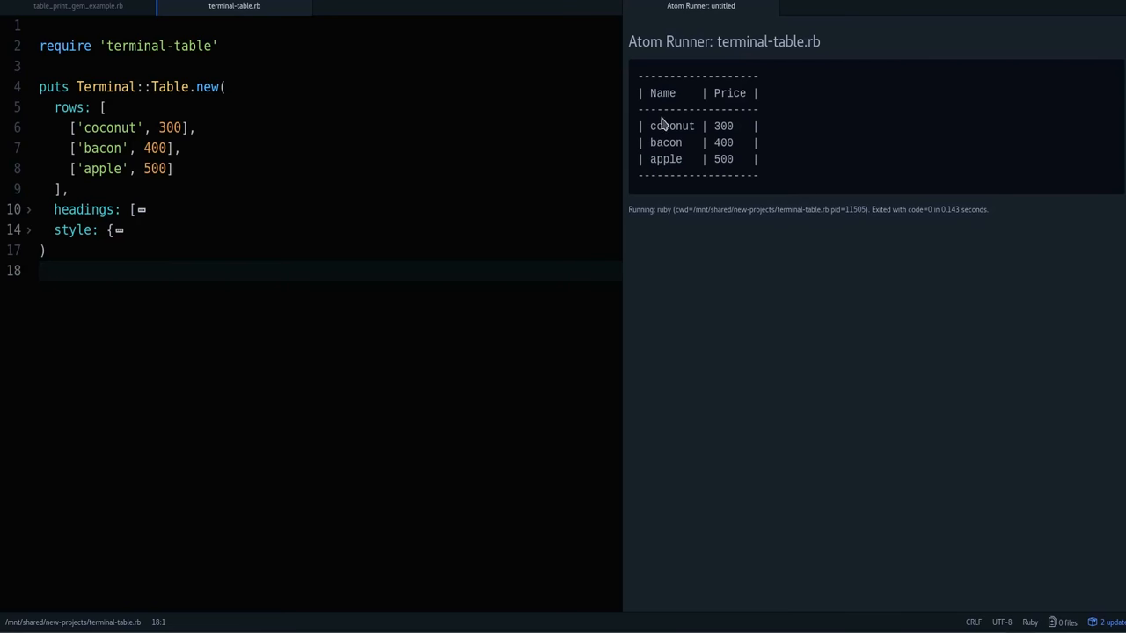
- Append extra 't' characters to 'coconut' on line 6, making it 'coconutttttt'
{"action": "double_click", "coordinate": [670, 125]}
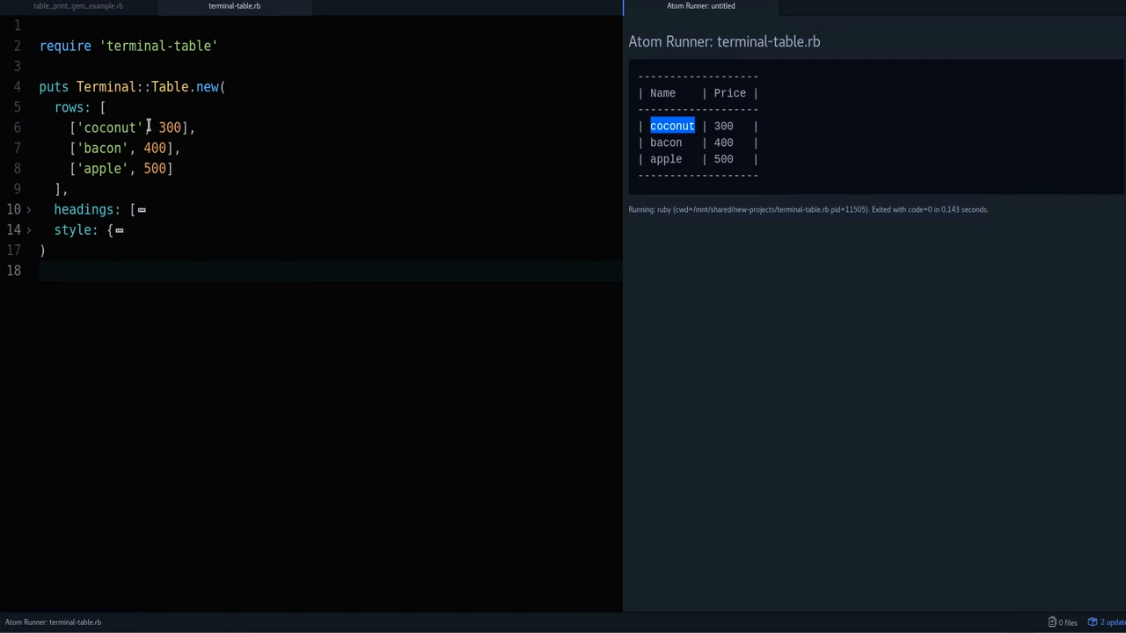
{"action": "type", "text": "tt"}
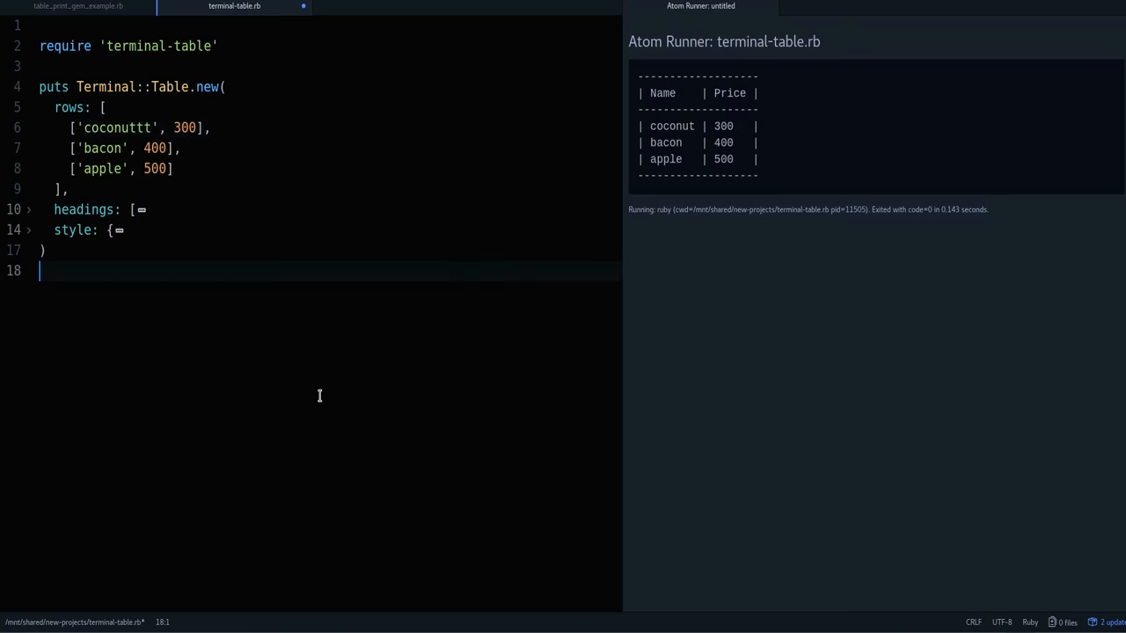
{"action": "double_click", "coordinate": [117, 127]}
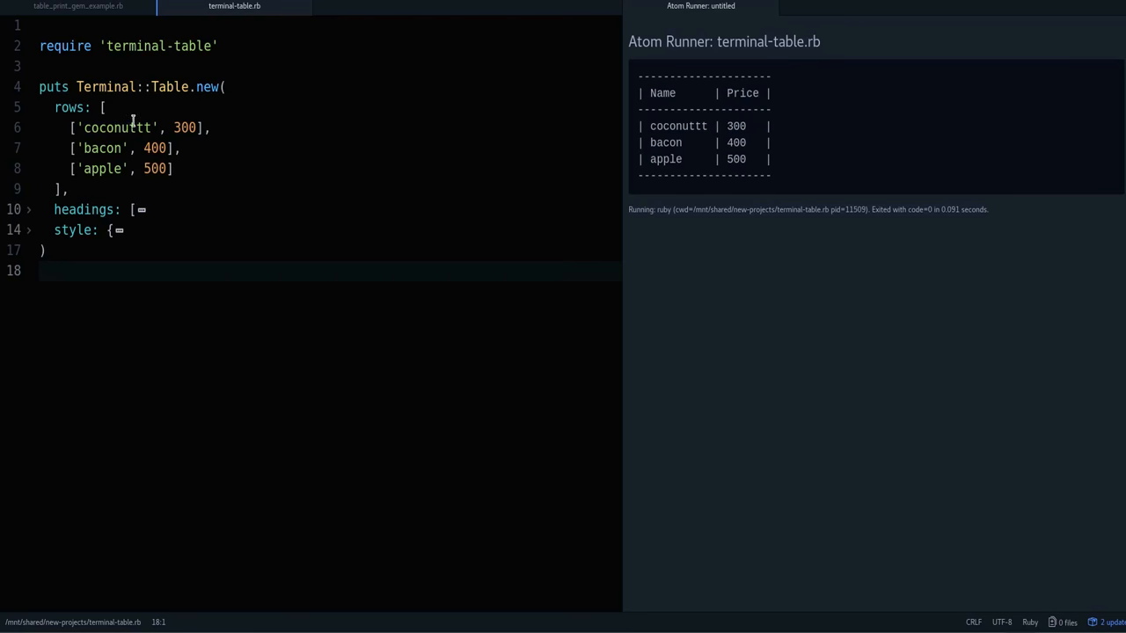
{"action": "type", "text": "tttttt"}
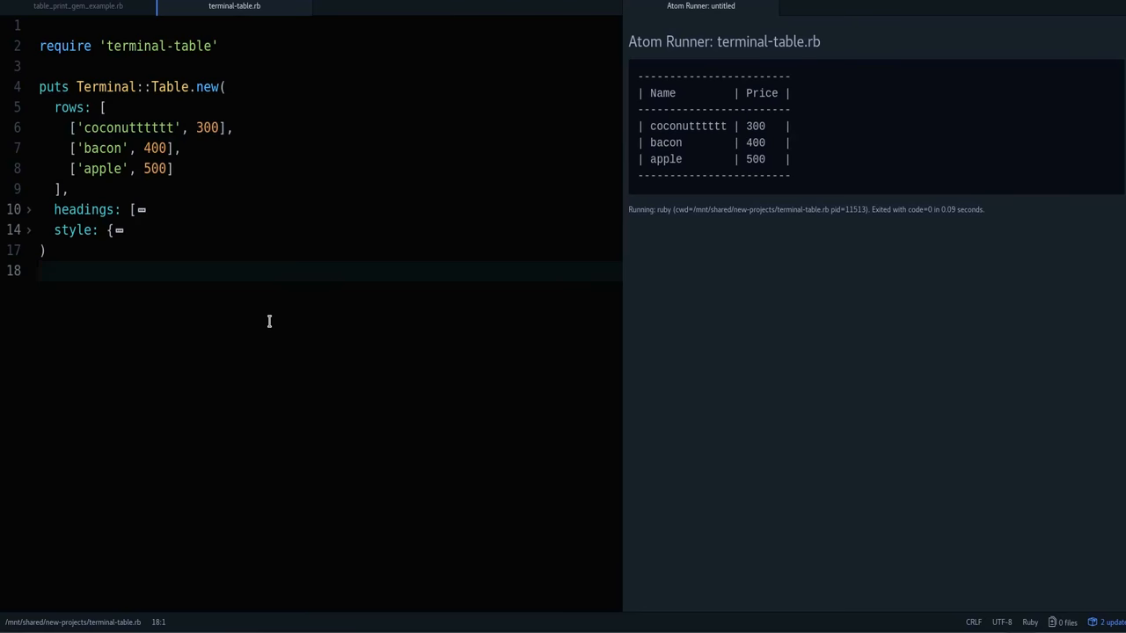
- Rerun the script and inspect the widened Name column and header row in the output
{"action": "double_click", "coordinate": [687, 126]}
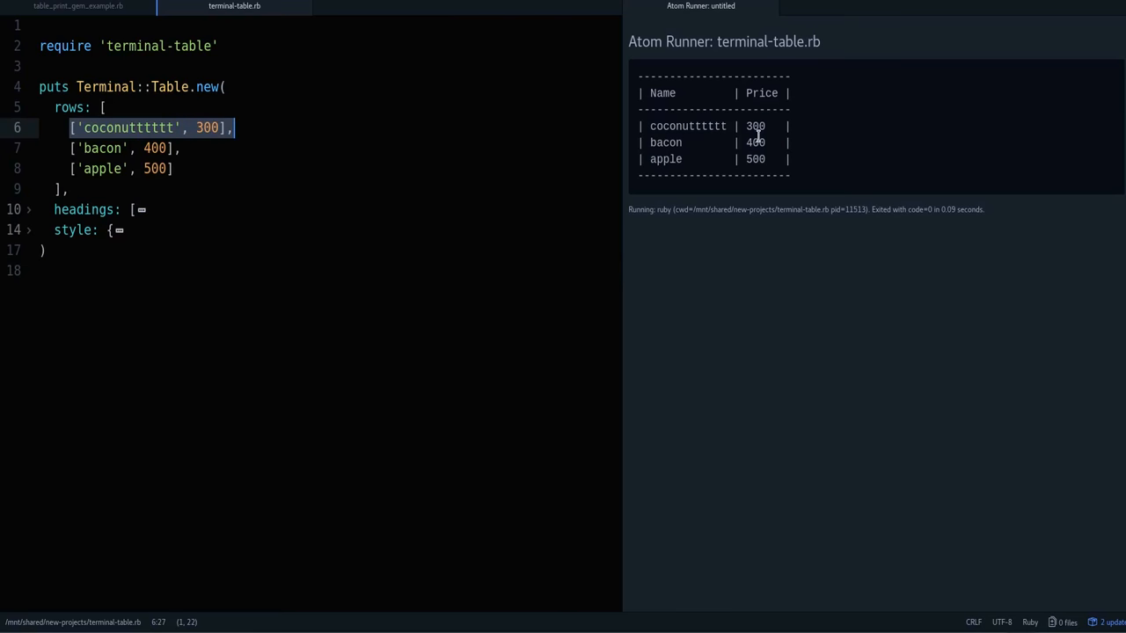
{"action": "double_click", "coordinate": [689, 126]}
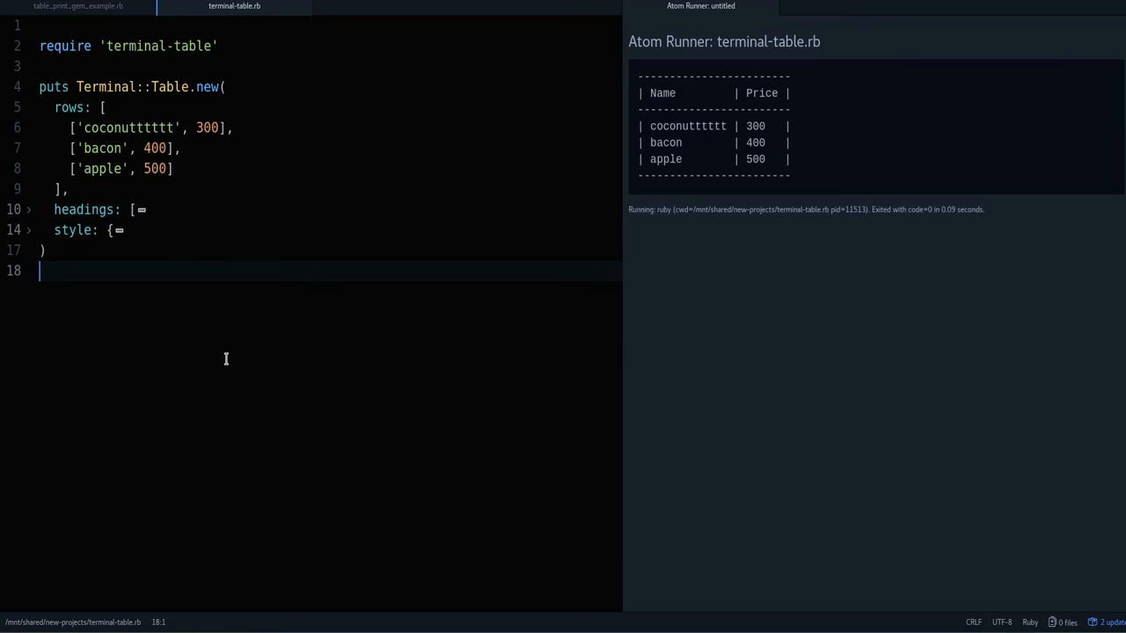
{"action": "double_click", "coordinate": [159, 46]}
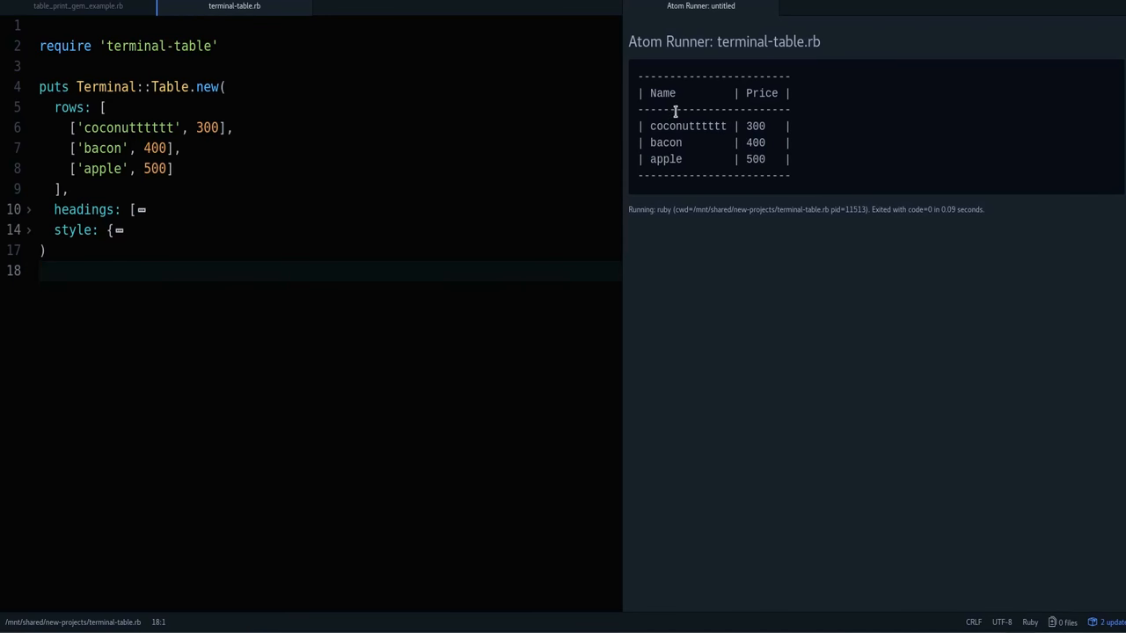
{"action": "double_click", "coordinate": [712, 108]}
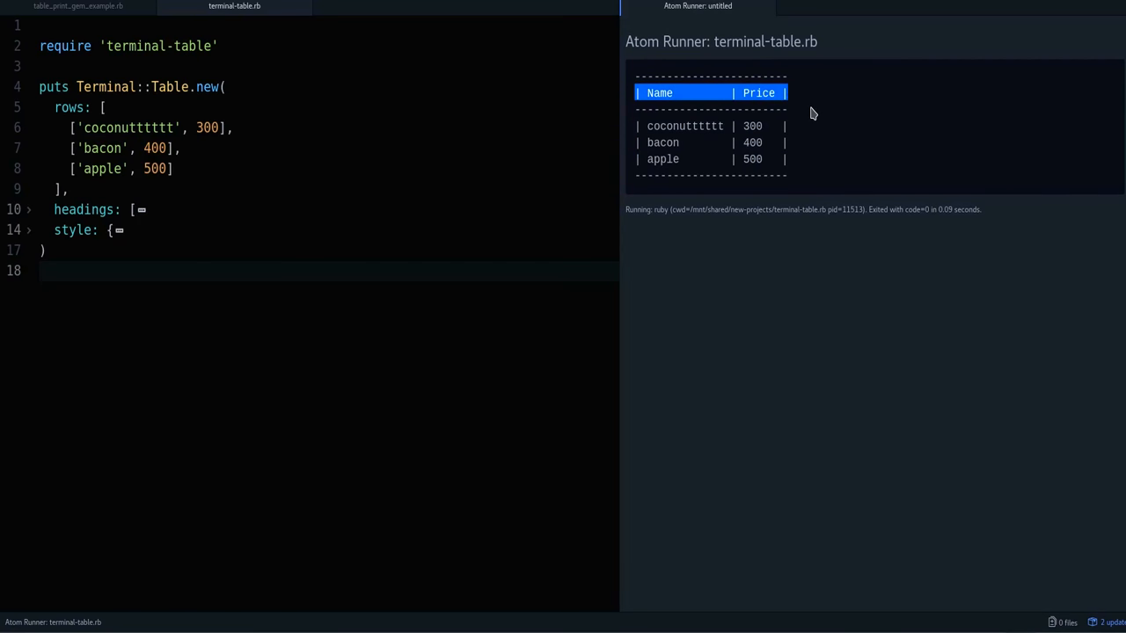
- Unfold the headings block, try renaming the 'Name' heading to 'Product', then revert to 'Name'
{"action": "left_click", "coordinate": [647, 92]}
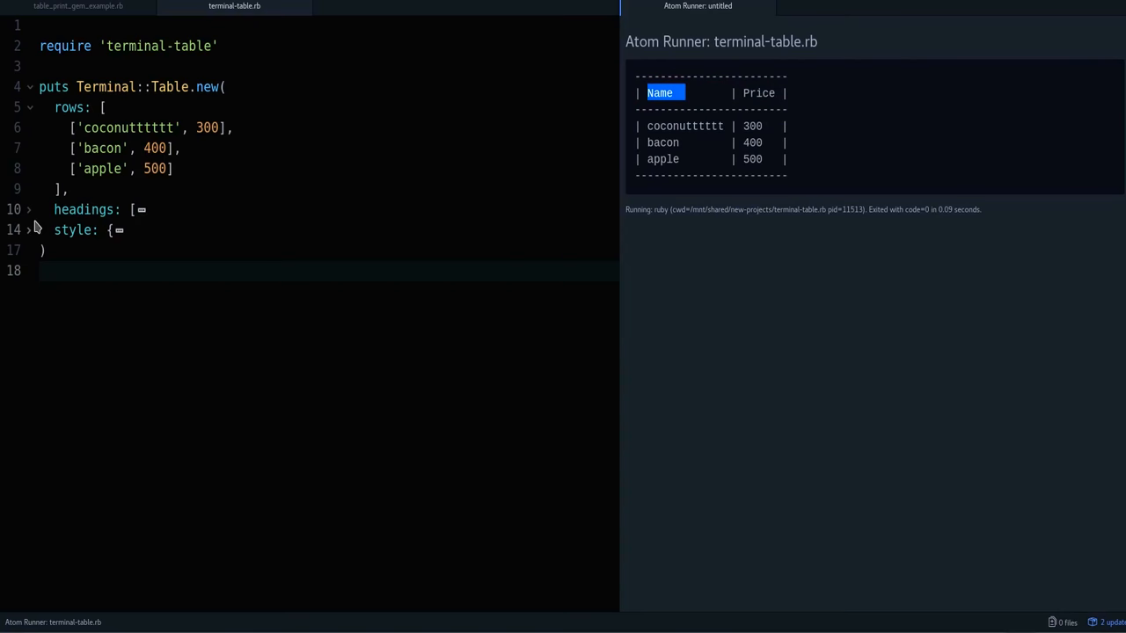
{"action": "left_click", "coordinate": [29, 209]}
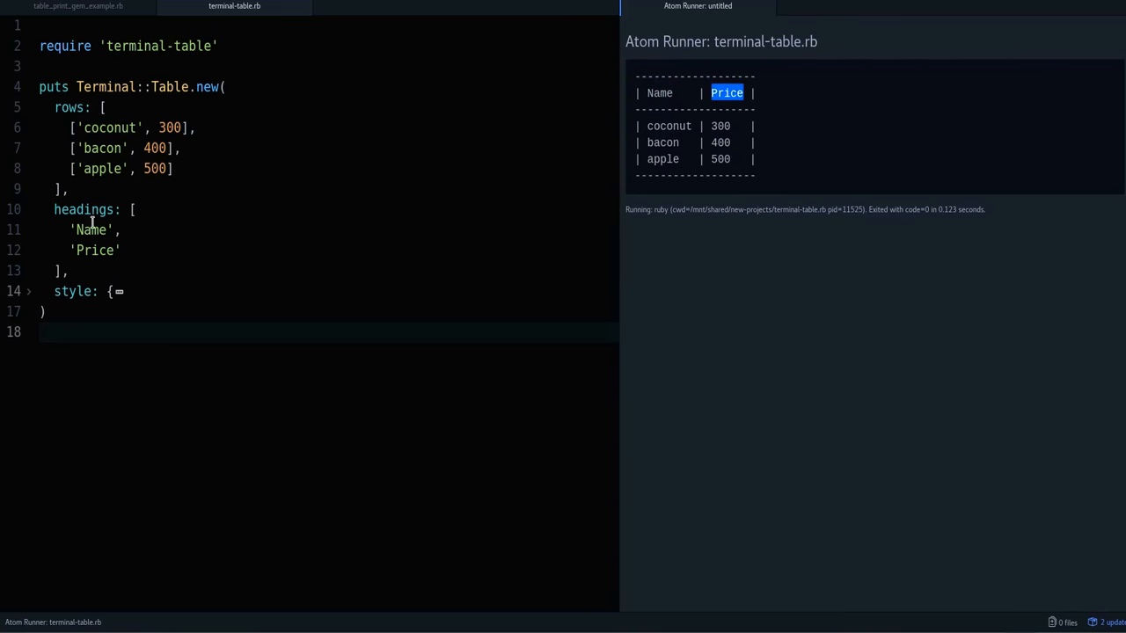
{"action": "type", "text": "Product',"}
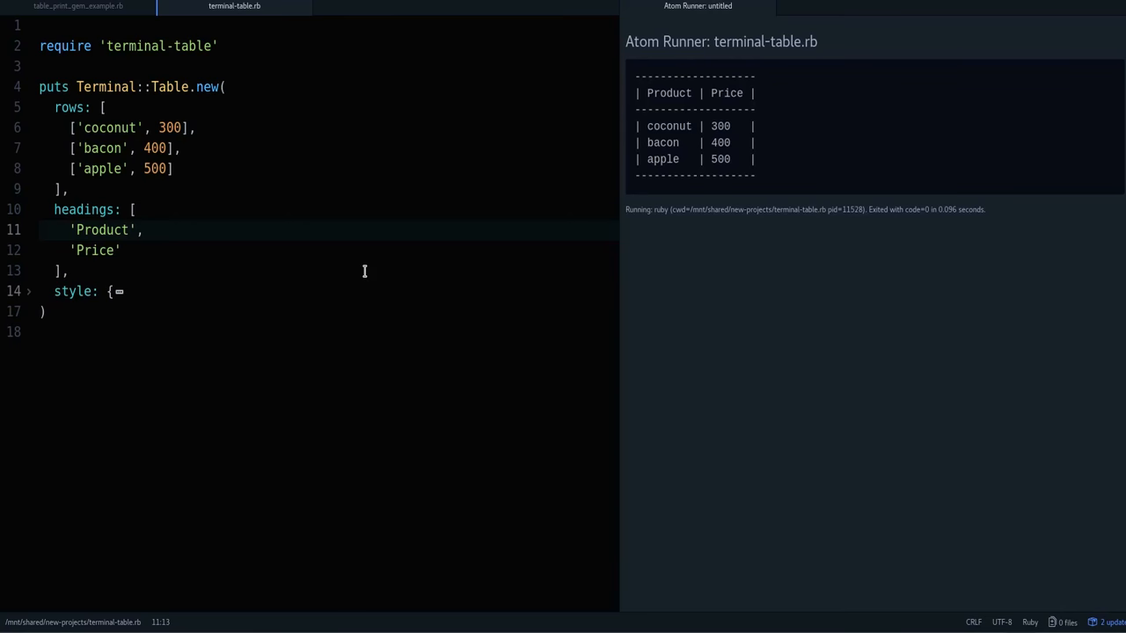
{"action": "type", "text": "Name',"}
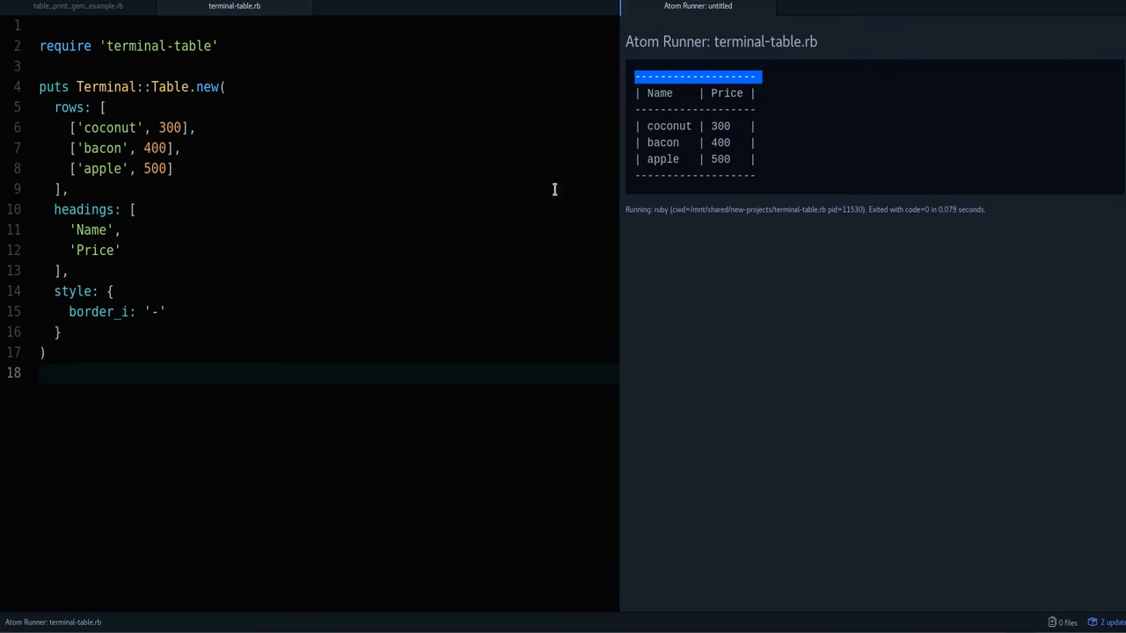
{"action": "left_click", "coordinate": [365, 312]}
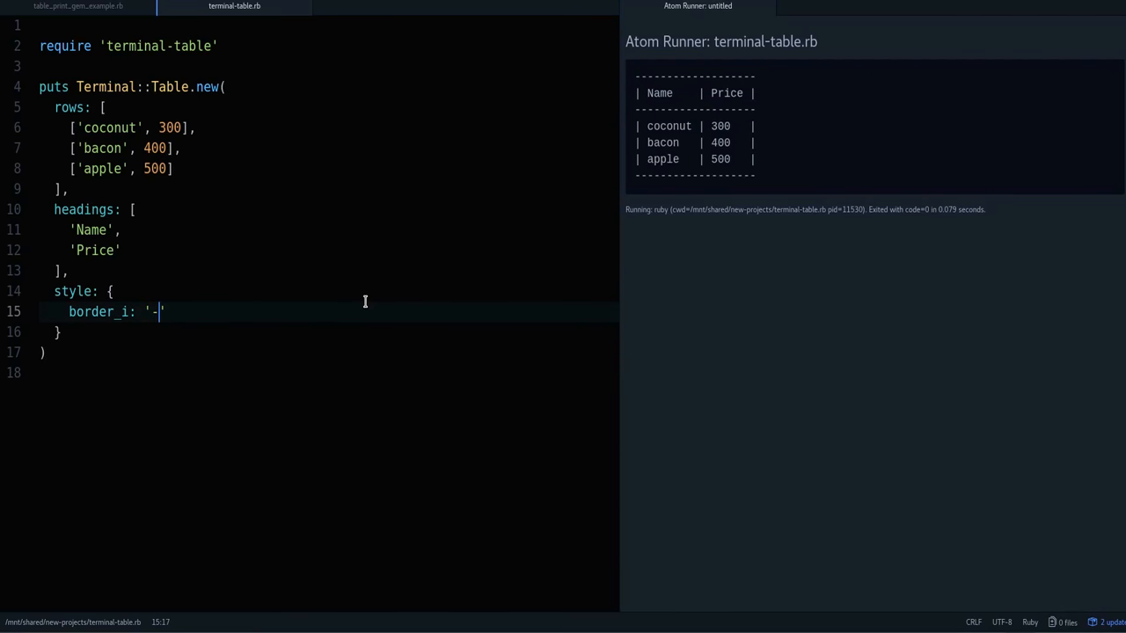
{"action": "type", "text": "?"}
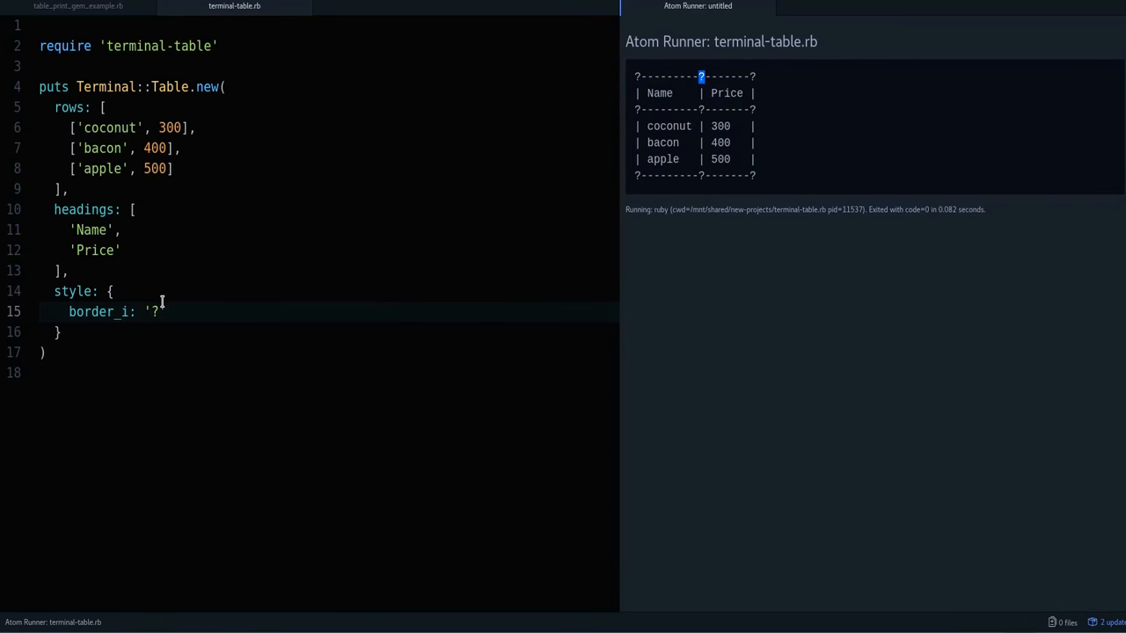
{"action": "type", "text": "-"}
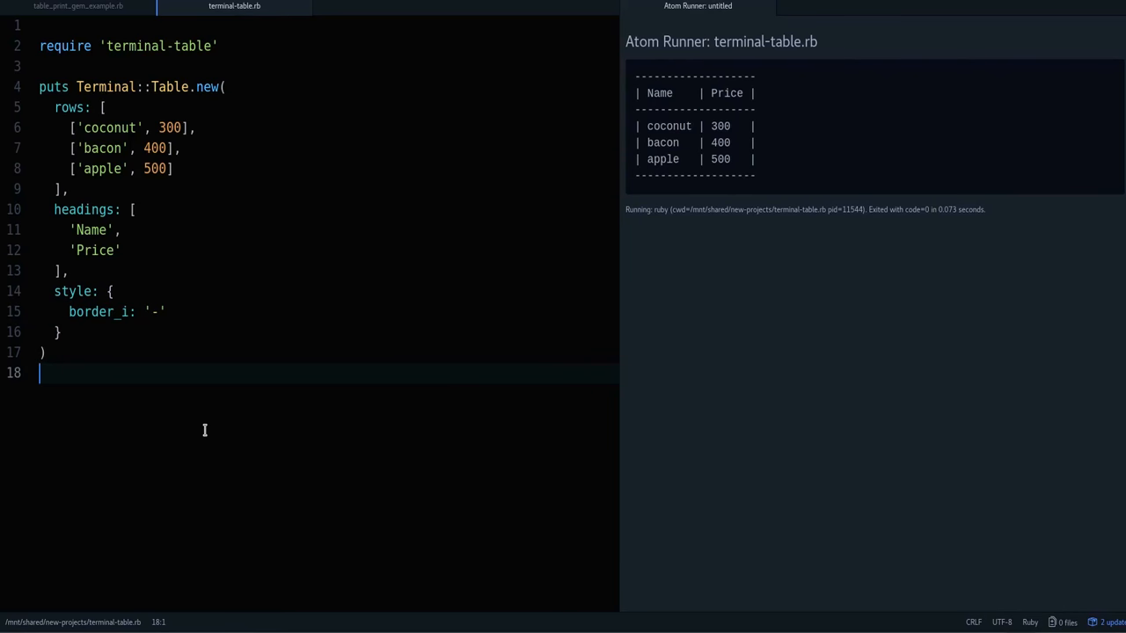
{"action": "left_click", "coordinate": [75, 291]}
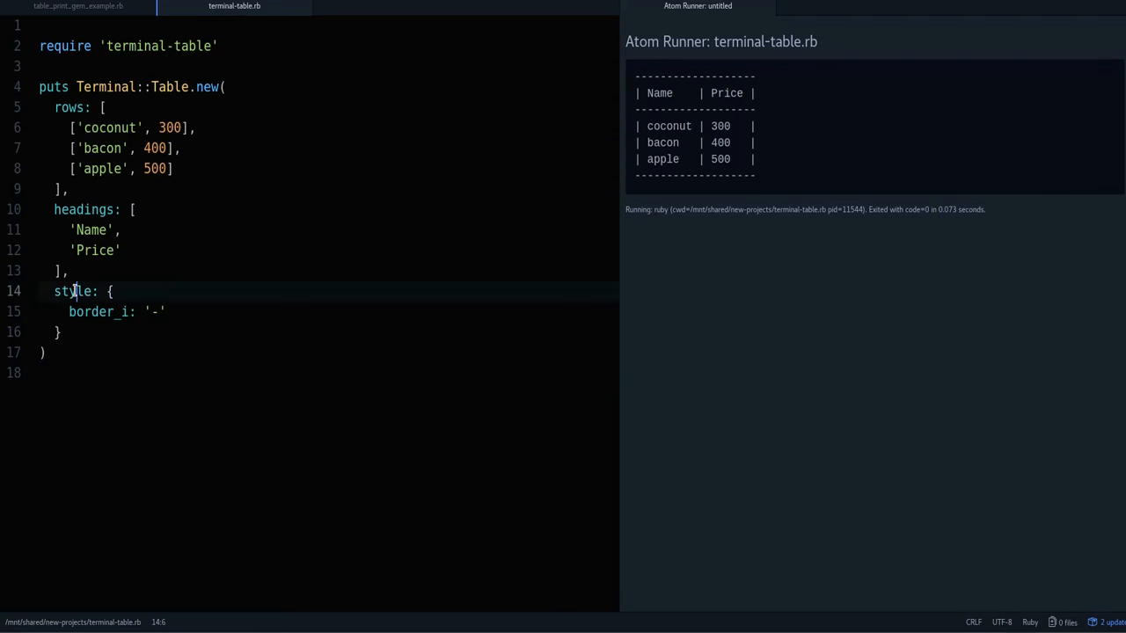
{"action": "double_click", "coordinate": [73, 291]}
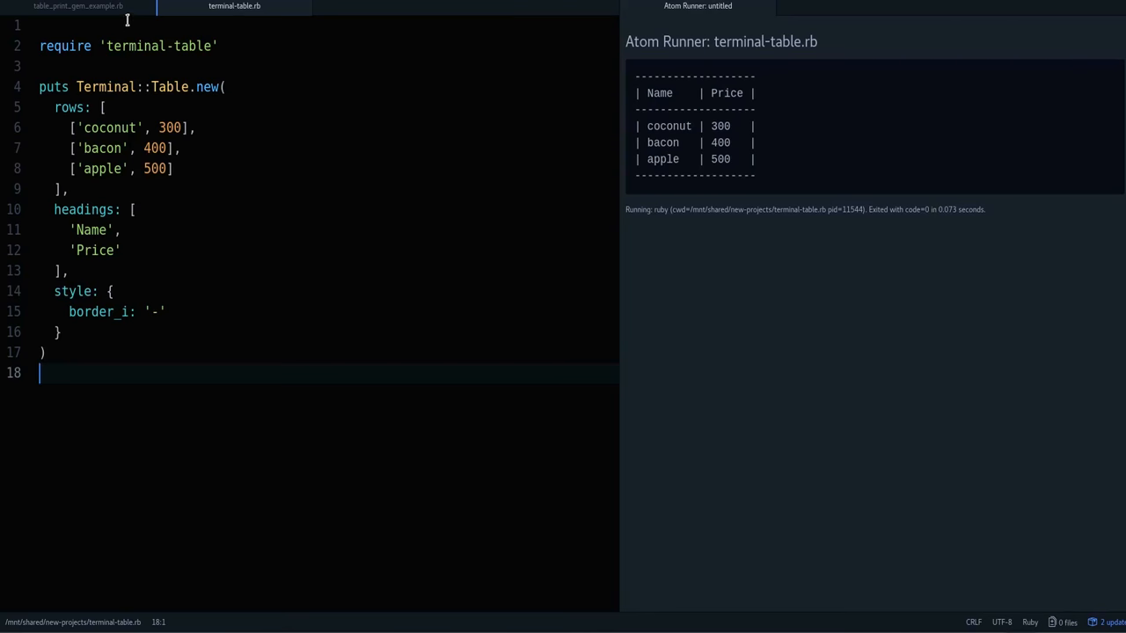
{"action": "left_click", "coordinate": [77, 6]}
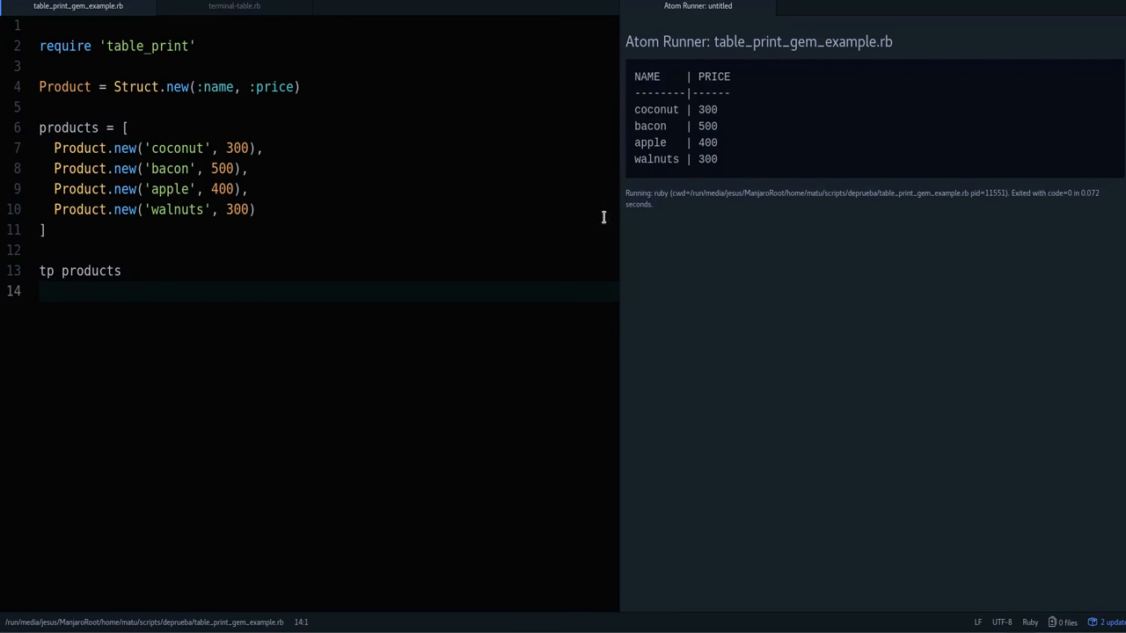
{"action": "mouse_move", "coordinate": [629, 81]}
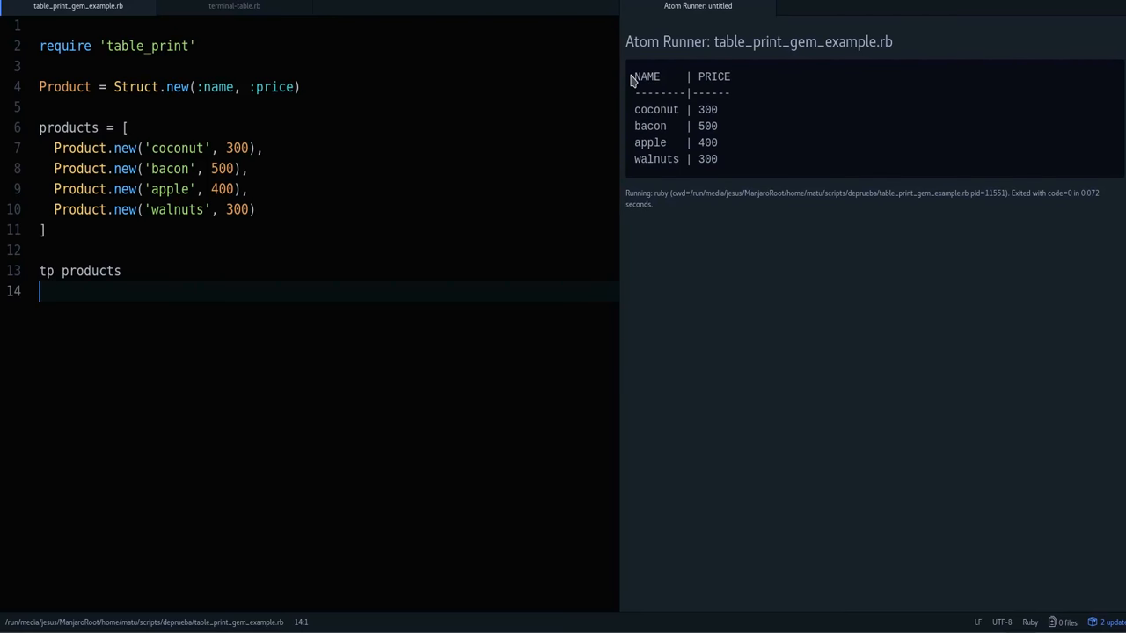
{"action": "double_click", "coordinate": [646, 77]}
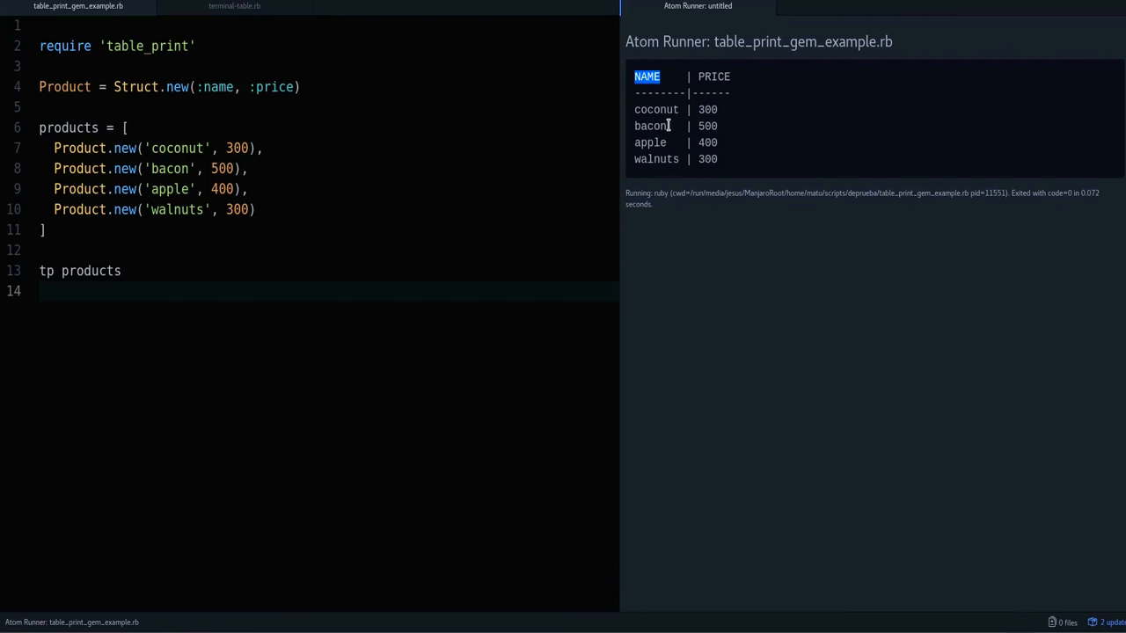
{"action": "mouse_move", "coordinate": [369, 333]}
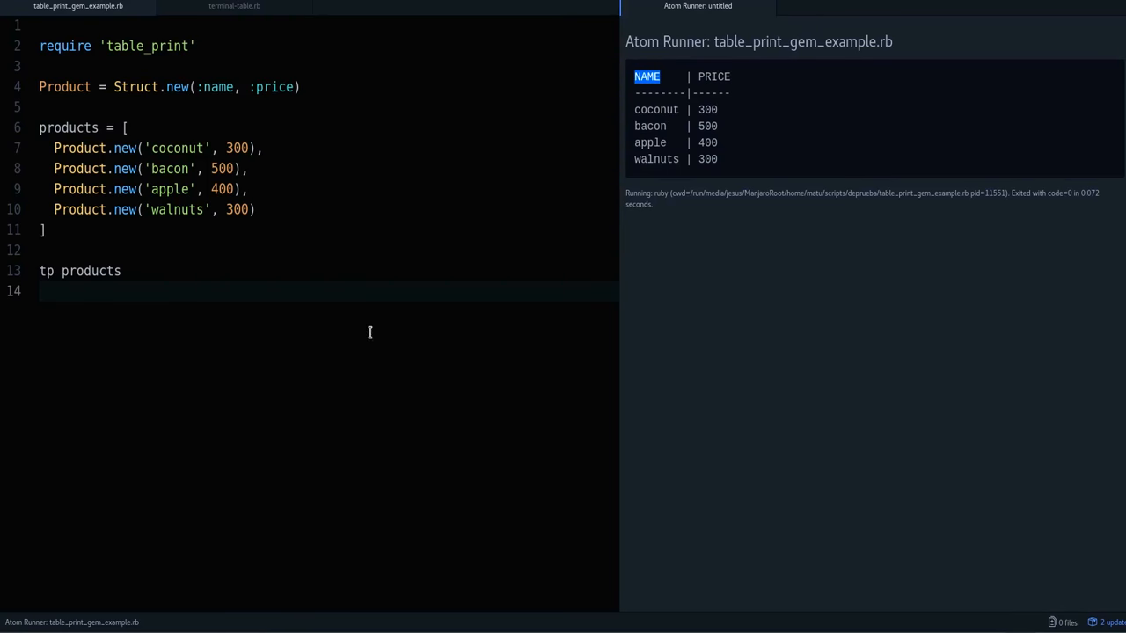
{"action": "double_click", "coordinate": [715, 77]}
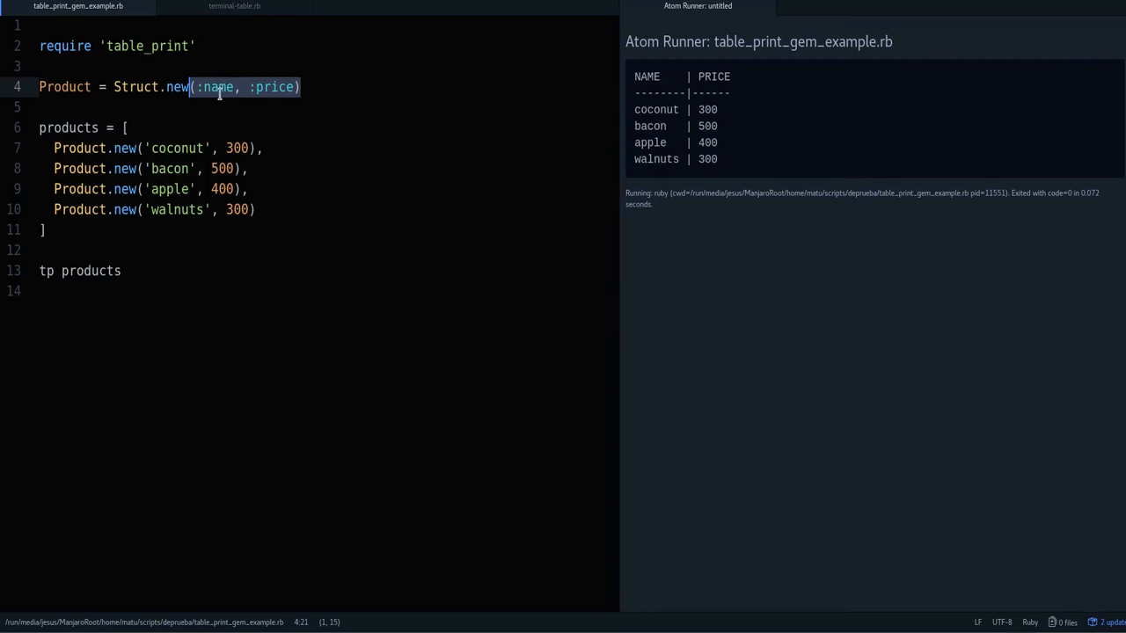
{"action": "mouse_move", "coordinate": [216, 72]}
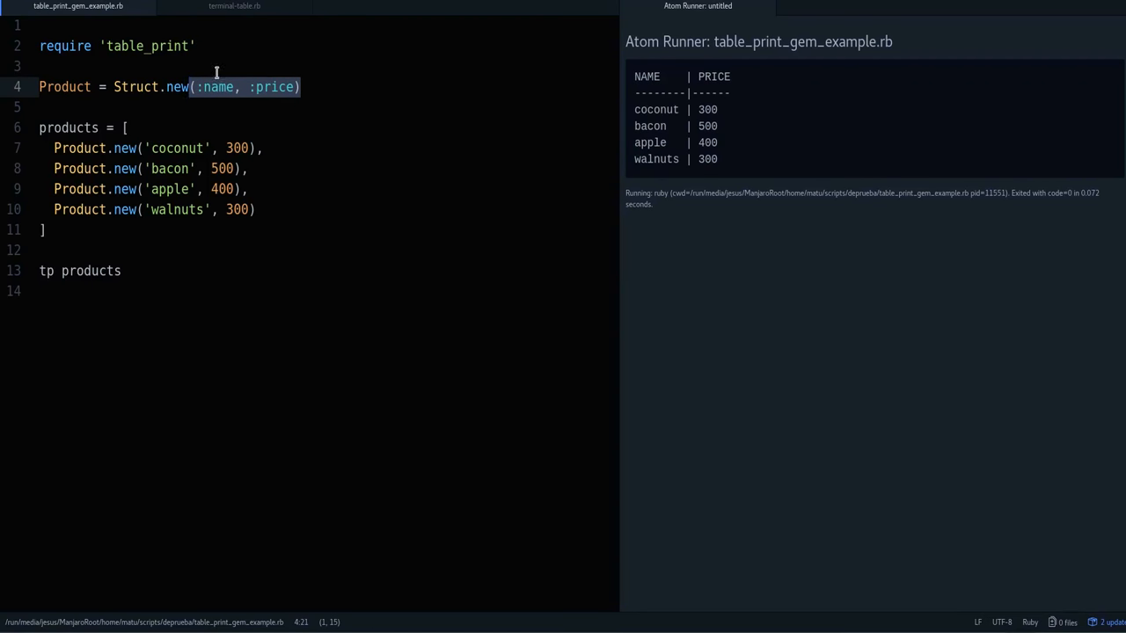
{"action": "type", "text": "ee"}
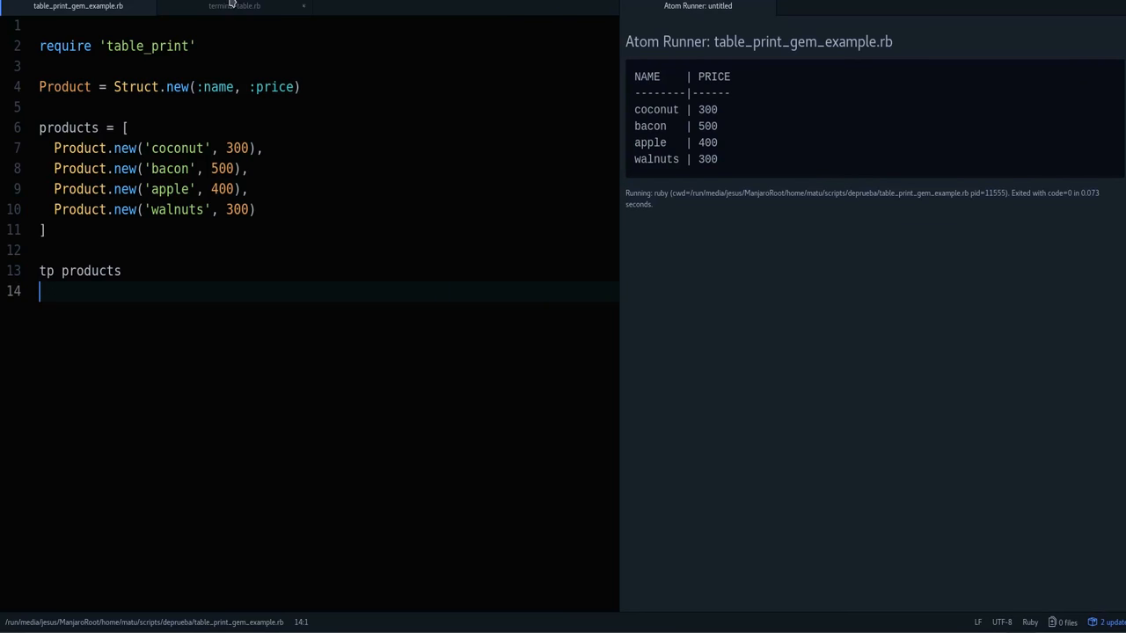
{"action": "left_click", "coordinate": [234, 6]}
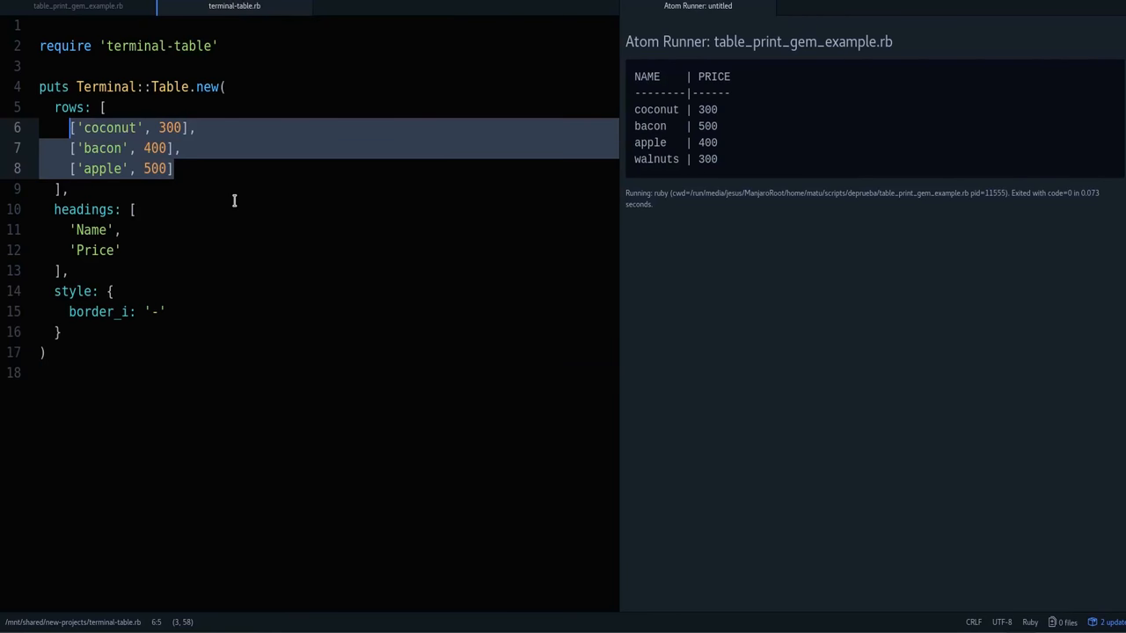
{"action": "left_click", "coordinate": [102, 108]}
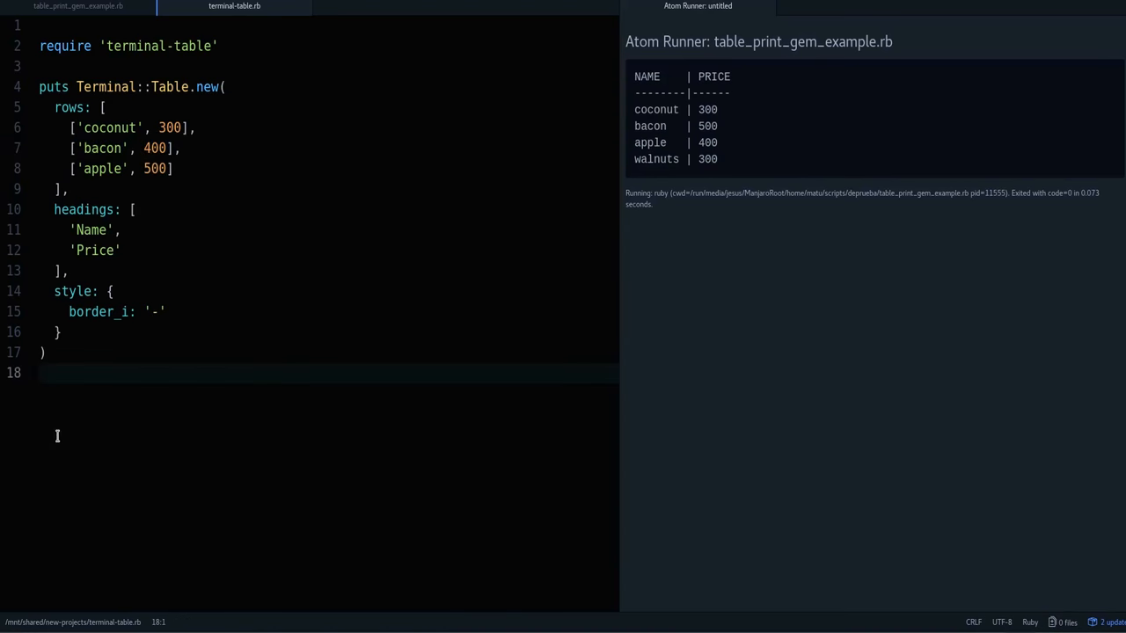
{"action": "left_click", "coordinate": [77, 6]}
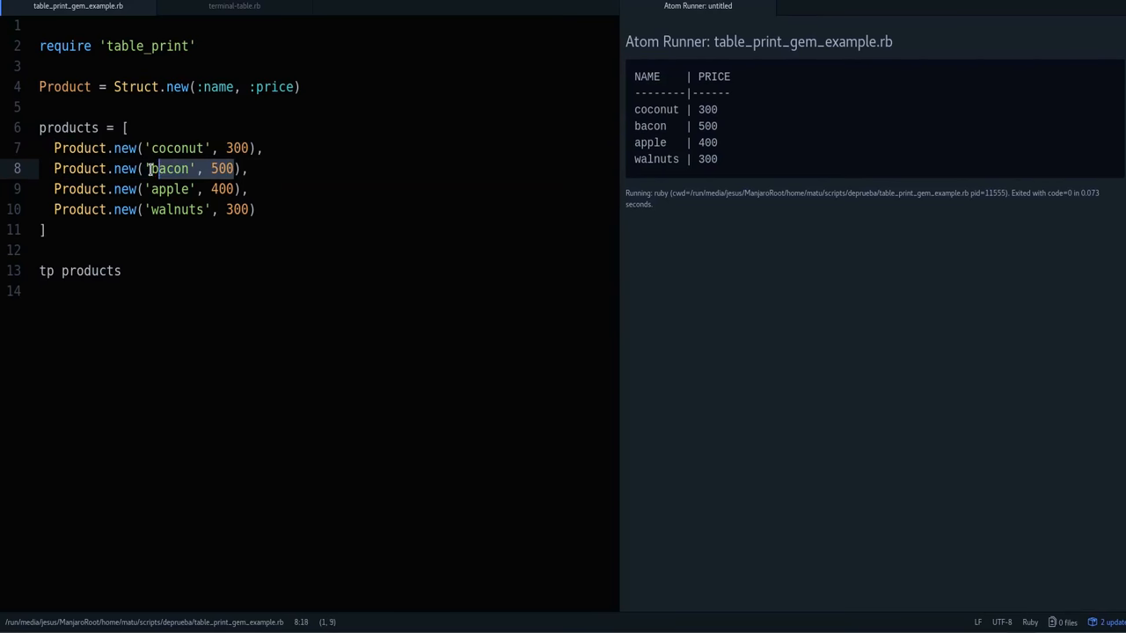
{"action": "left_click", "coordinate": [147, 188]}
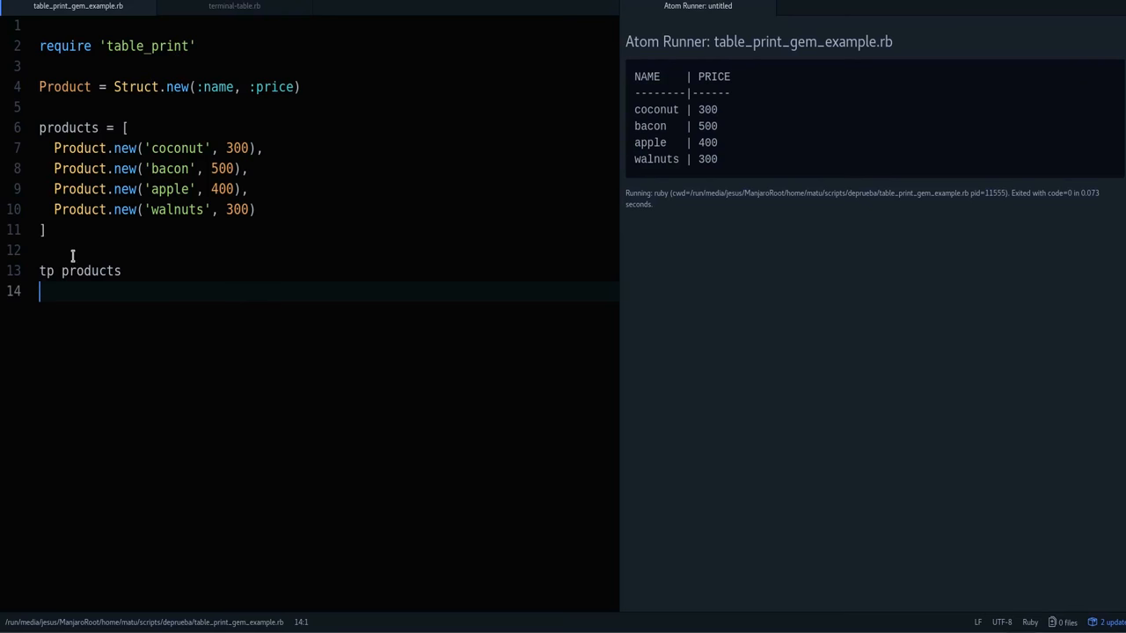
{"action": "double_click", "coordinate": [68, 127]}
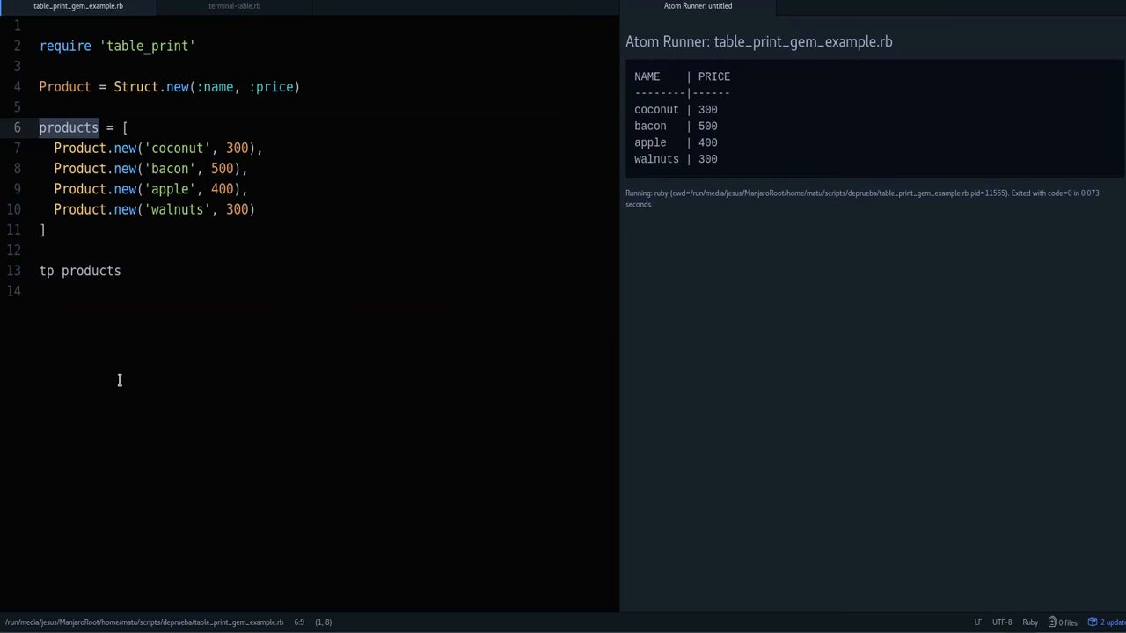
{"action": "left_click", "coordinate": [45, 271]}
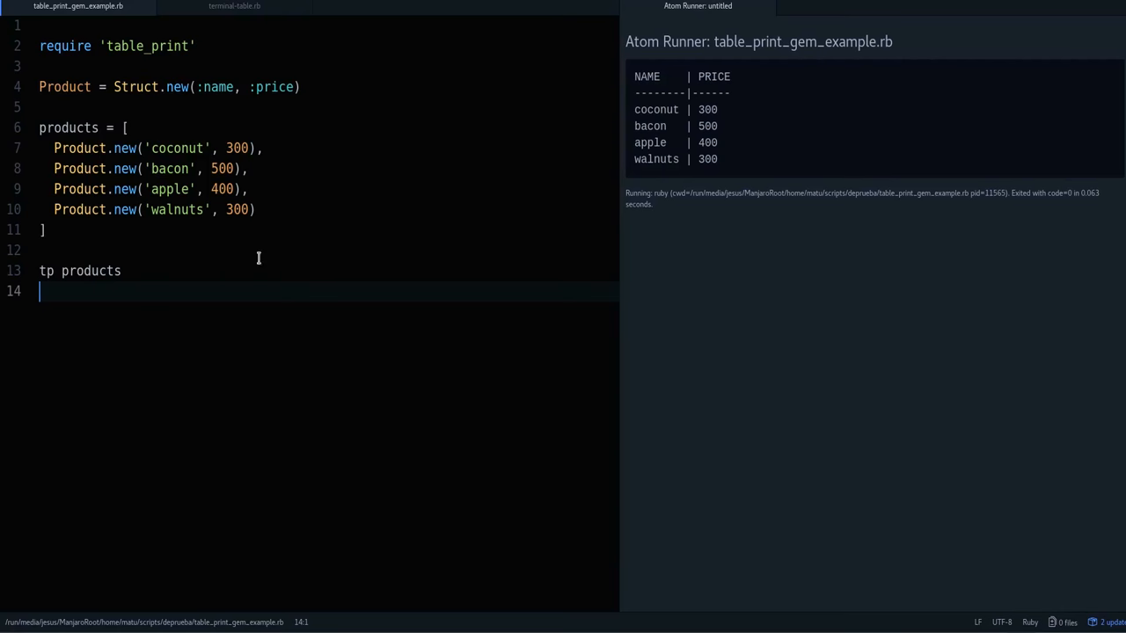
{"action": "mouse_move", "coordinate": [236, 432]}
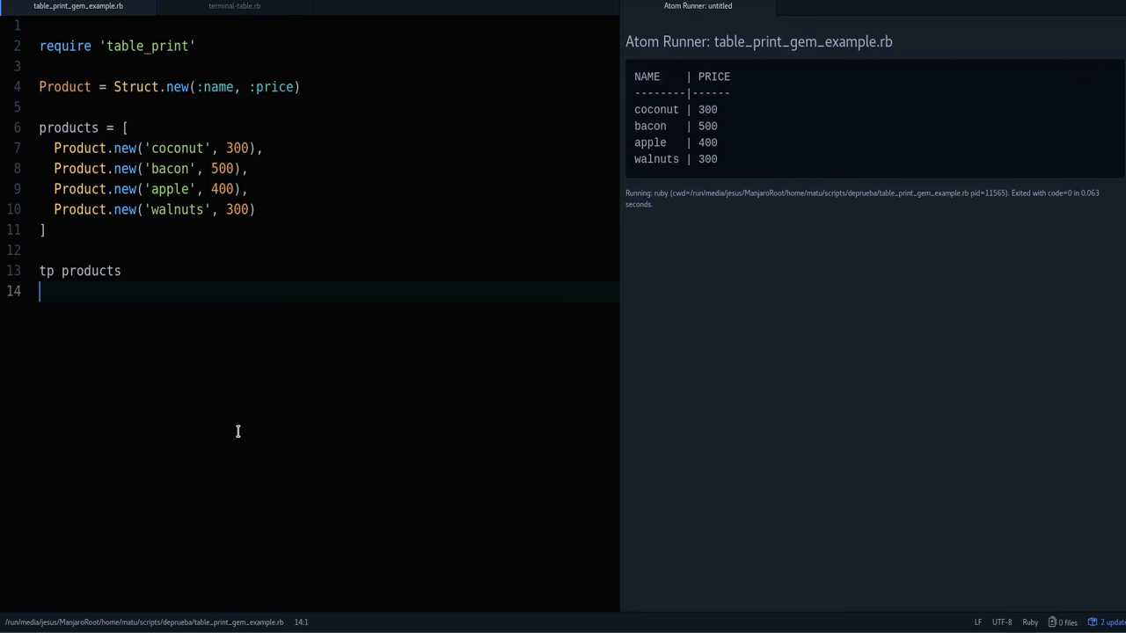
- Add a demo line below tp products, replacing 'rails console' with 'tp Product.all'
{"action": "key", "text": "enter"}
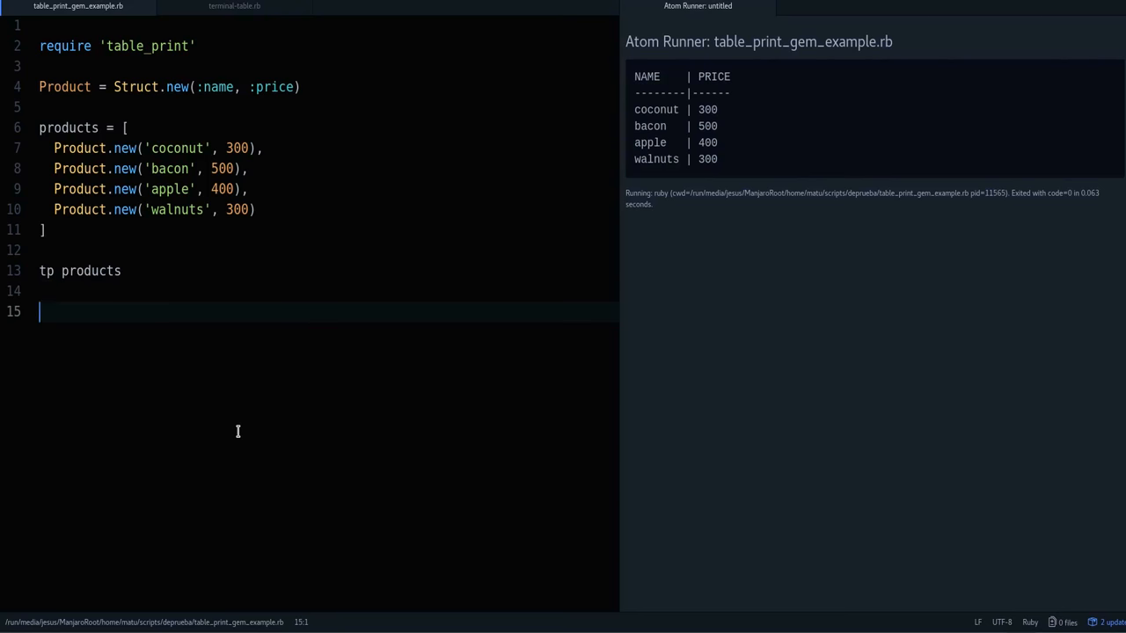
{"action": "type", "text": "rails console"}
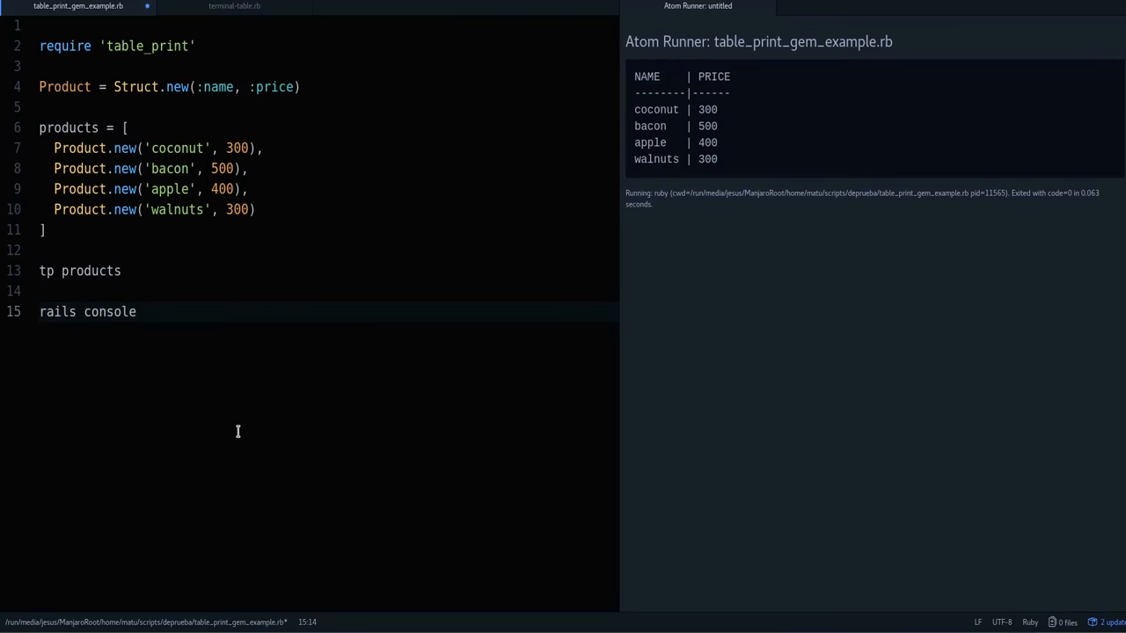
{"action": "left_click", "coordinate": [157, 45]}
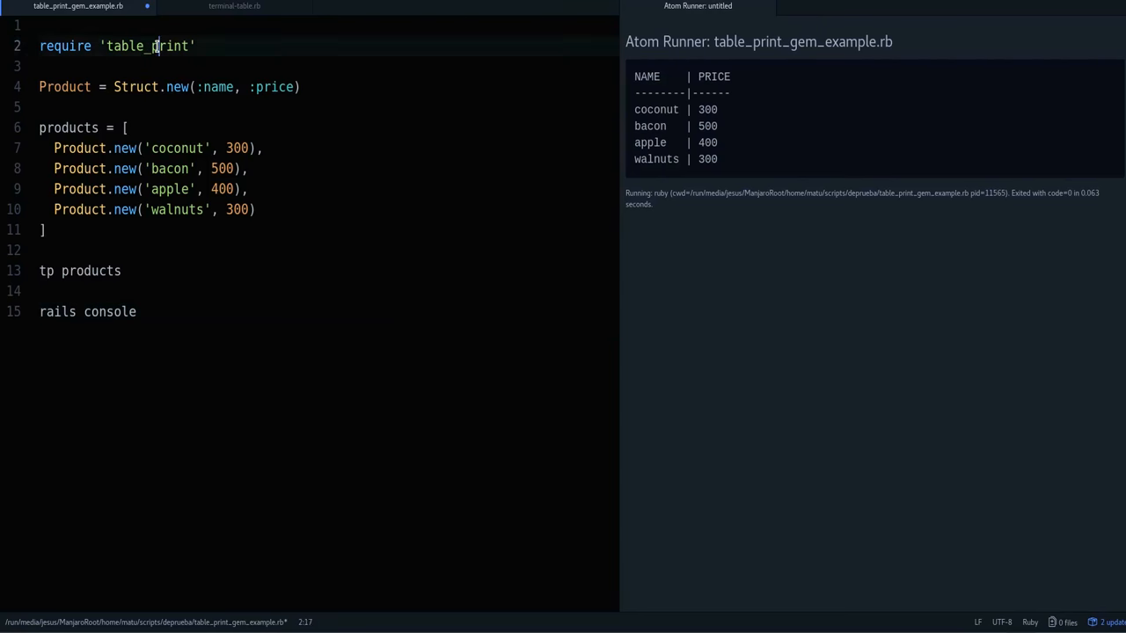
{"action": "double_click", "coordinate": [146, 46]}
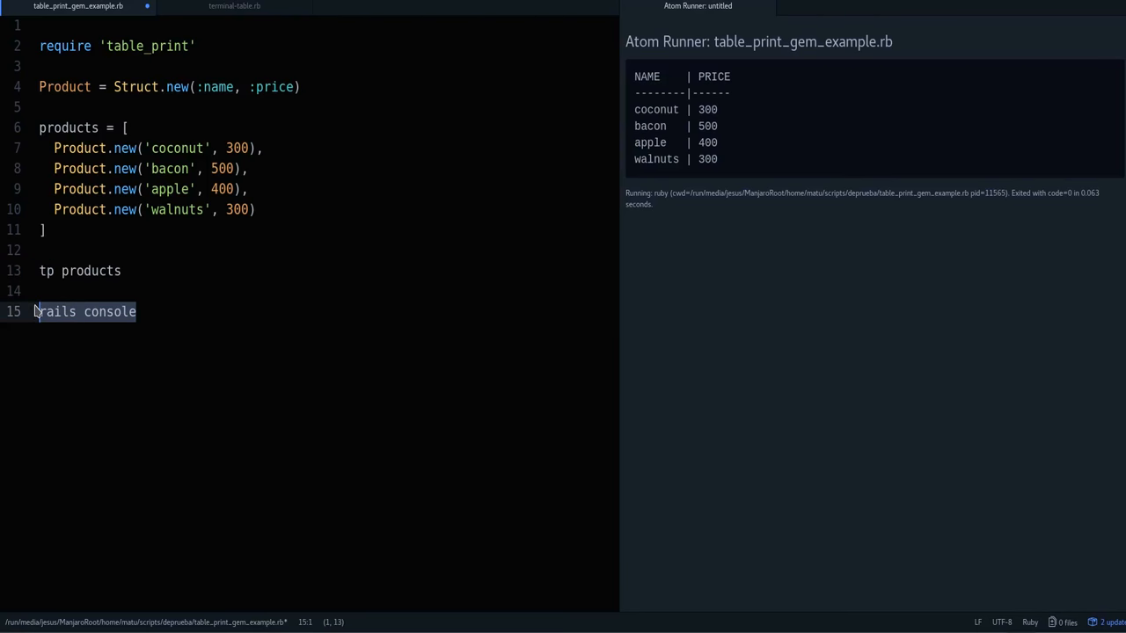
{"action": "type", "text": "Product."}
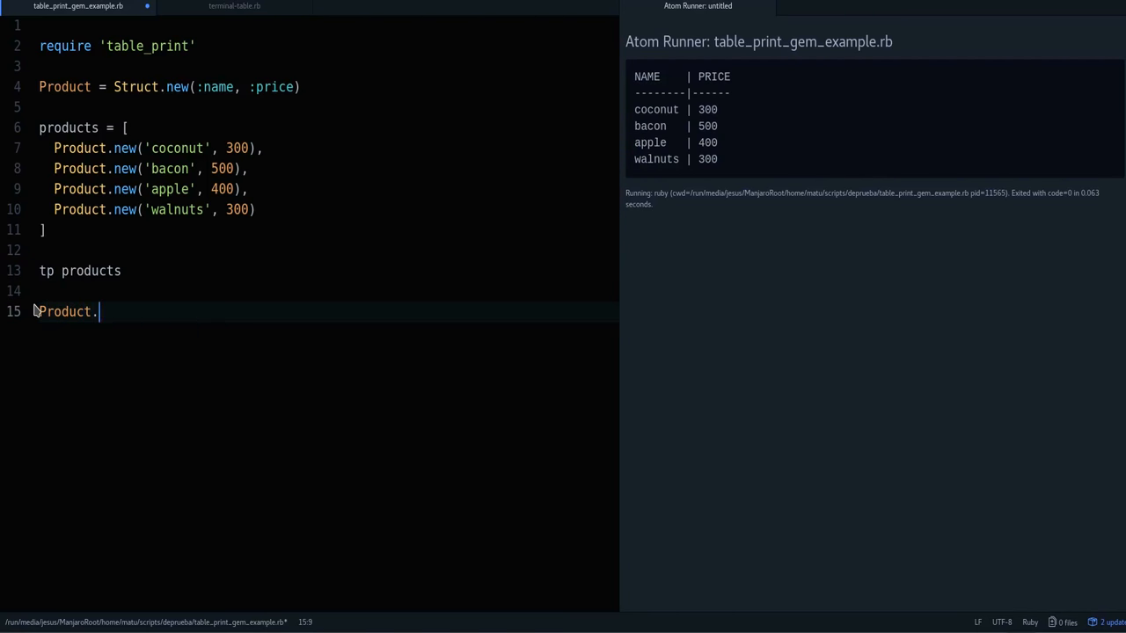
{"action": "type", "text": "all"}
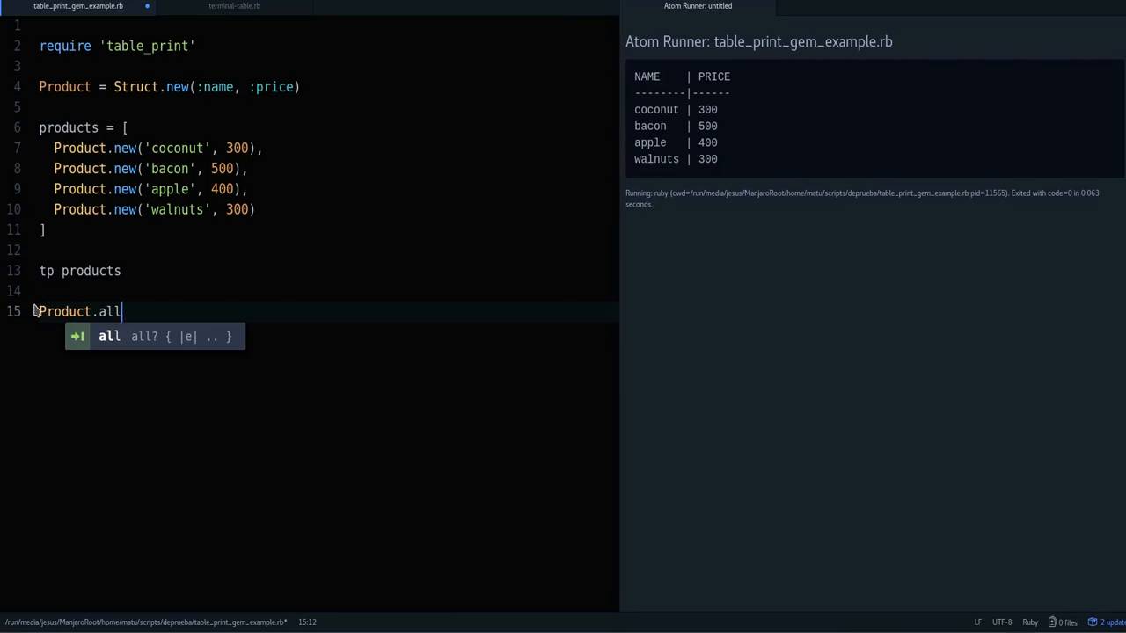
{"action": "type", "text": "tp"}
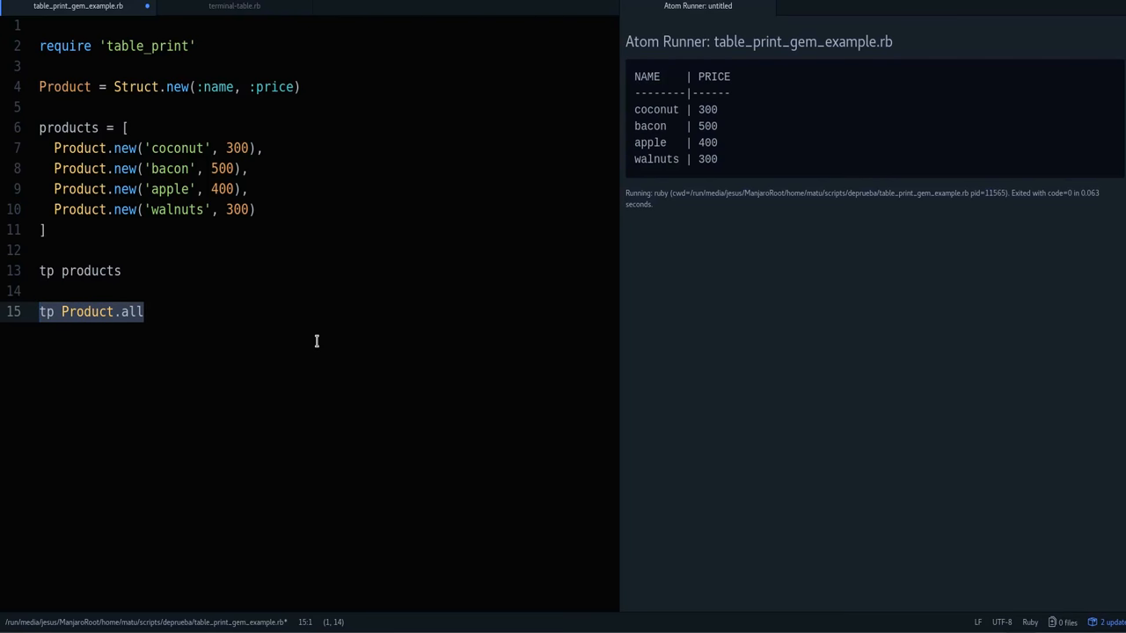
- Change 'Product.all' to 'Product.where', then switch back to terminal-table.rb
{"action": "left_click", "coordinate": [58, 311]}
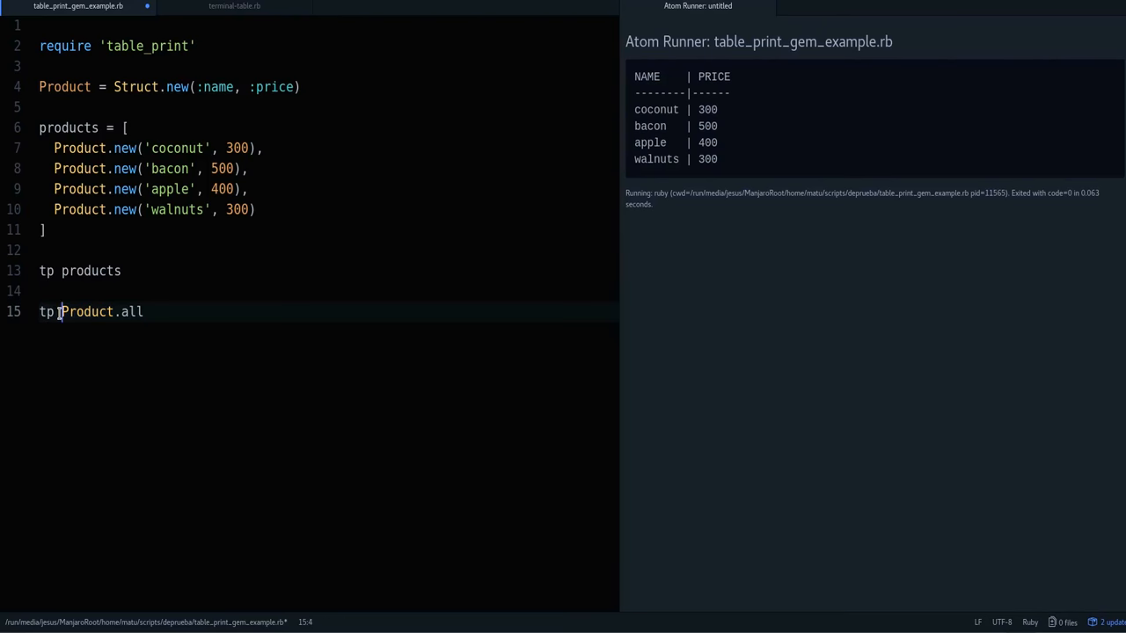
{"action": "double_click", "coordinate": [47, 312]}
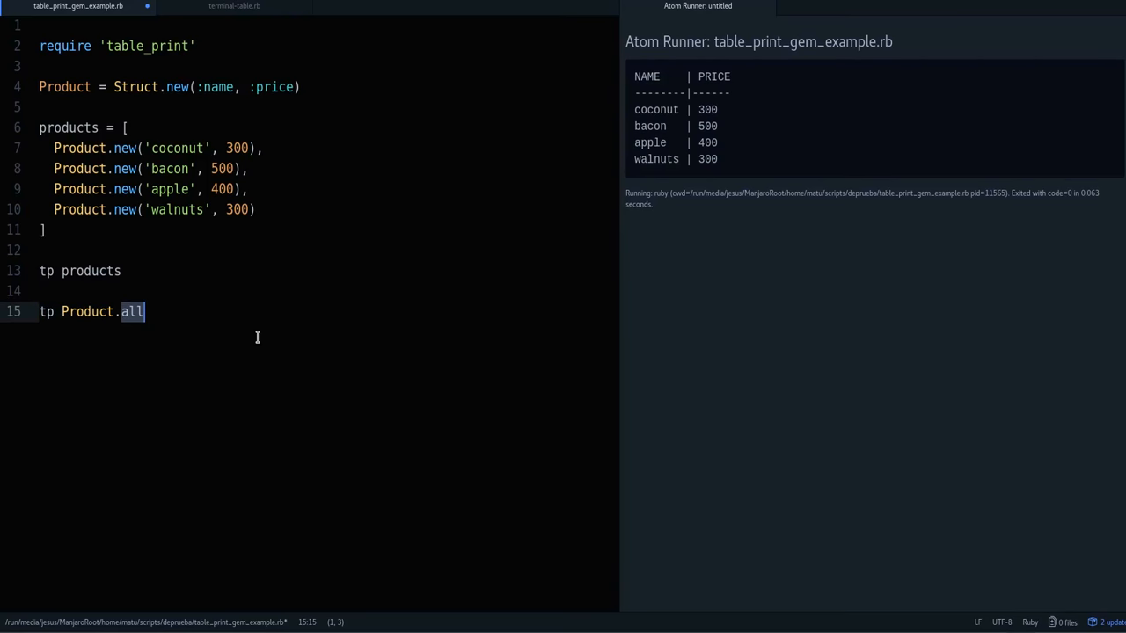
{"action": "type", "text": "where"}
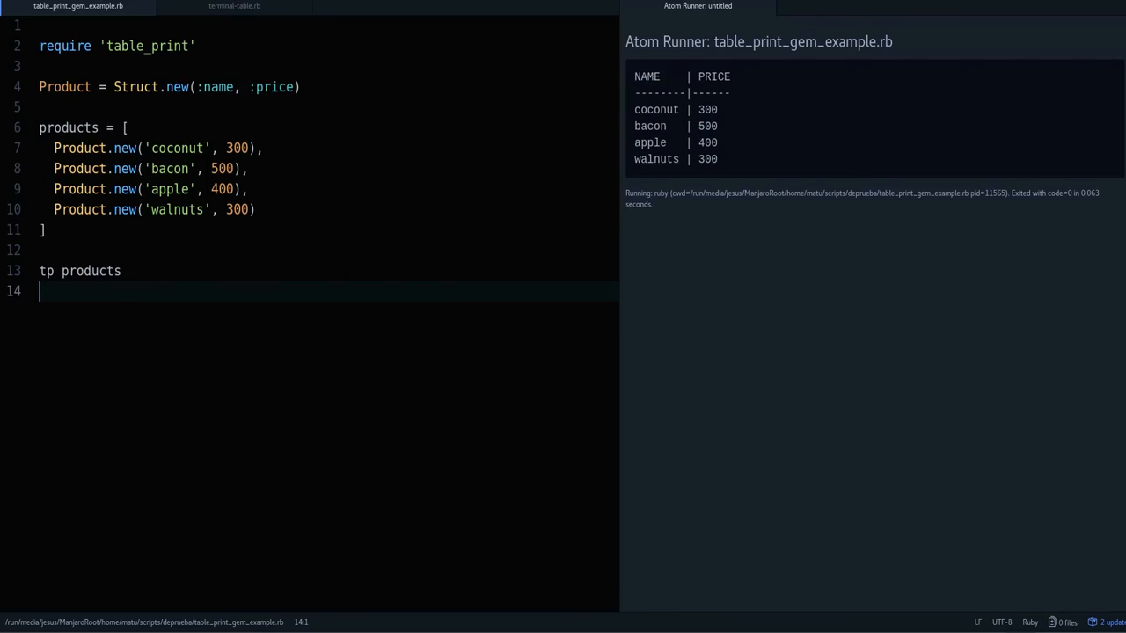
{"action": "left_click", "coordinate": [234, 6]}
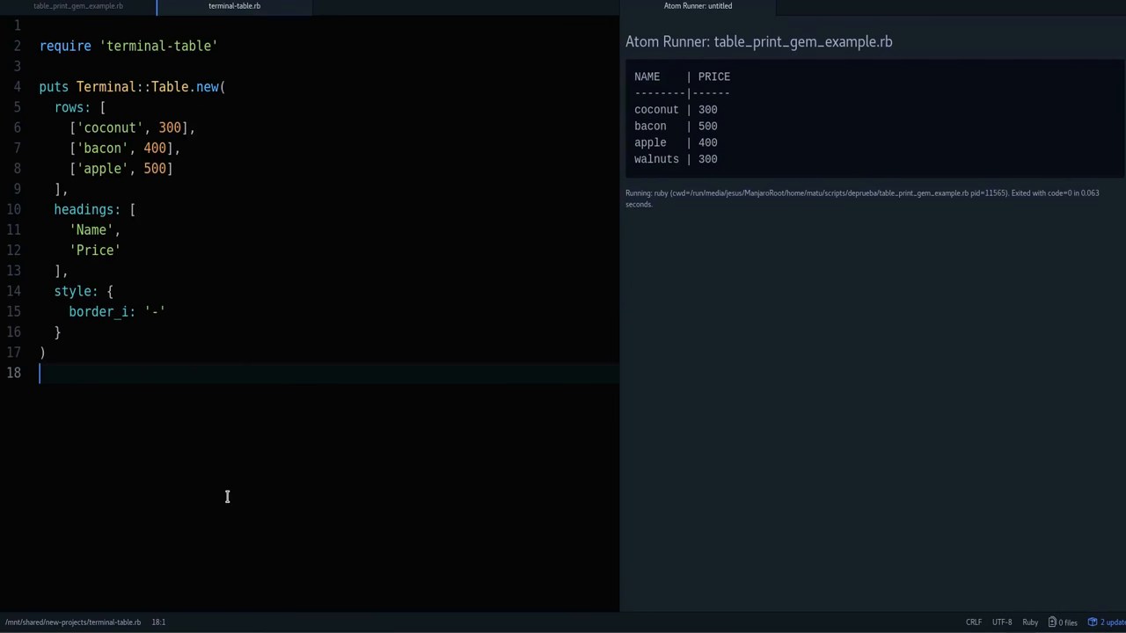